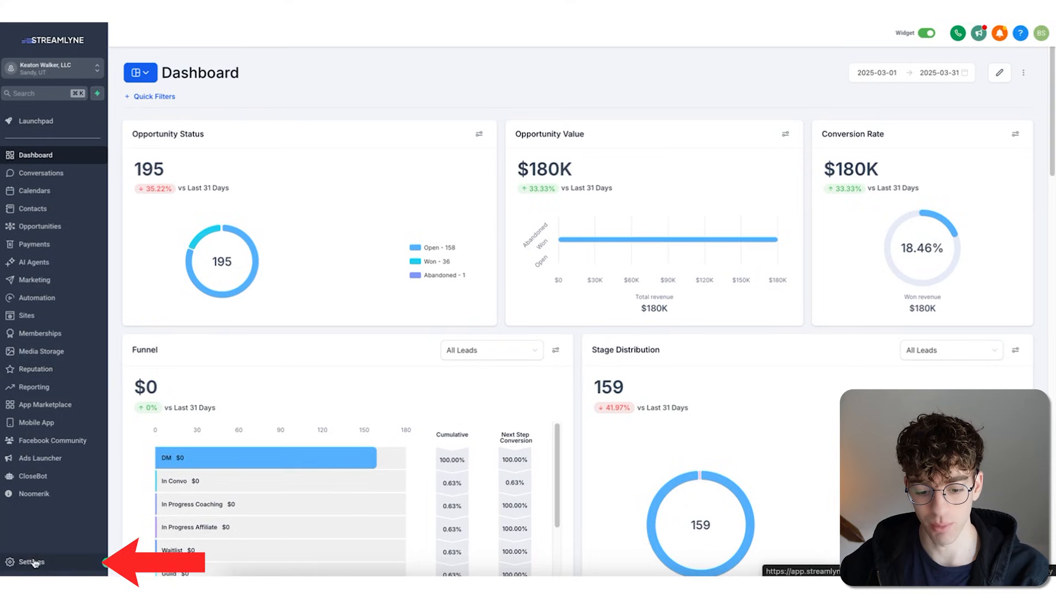
Tick Enabled Missed call text back in the phone numbers' voicemail advanced settings.
left_click(30, 562)
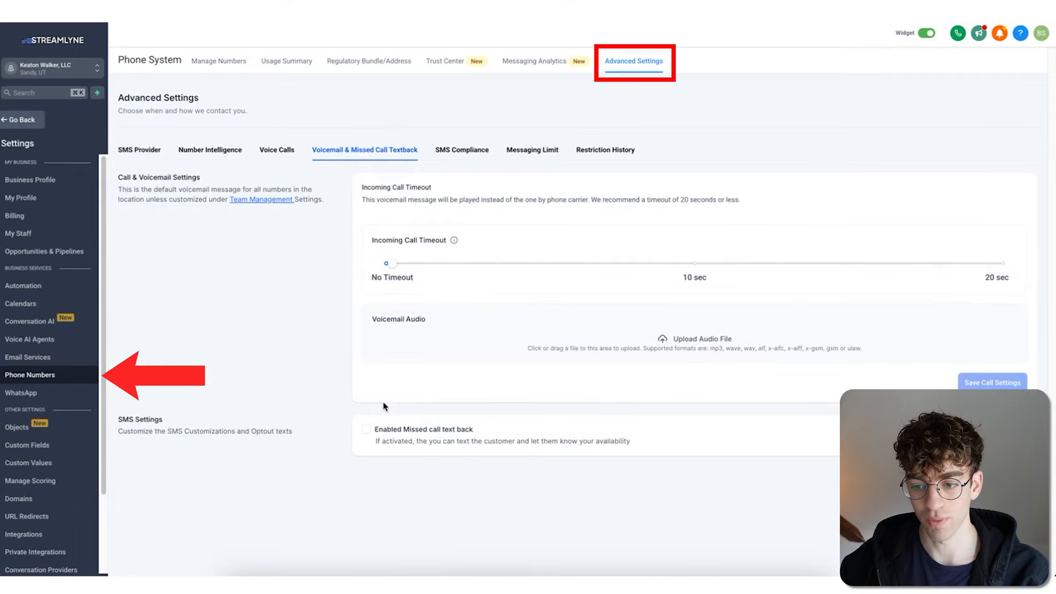
left_click(365, 149)
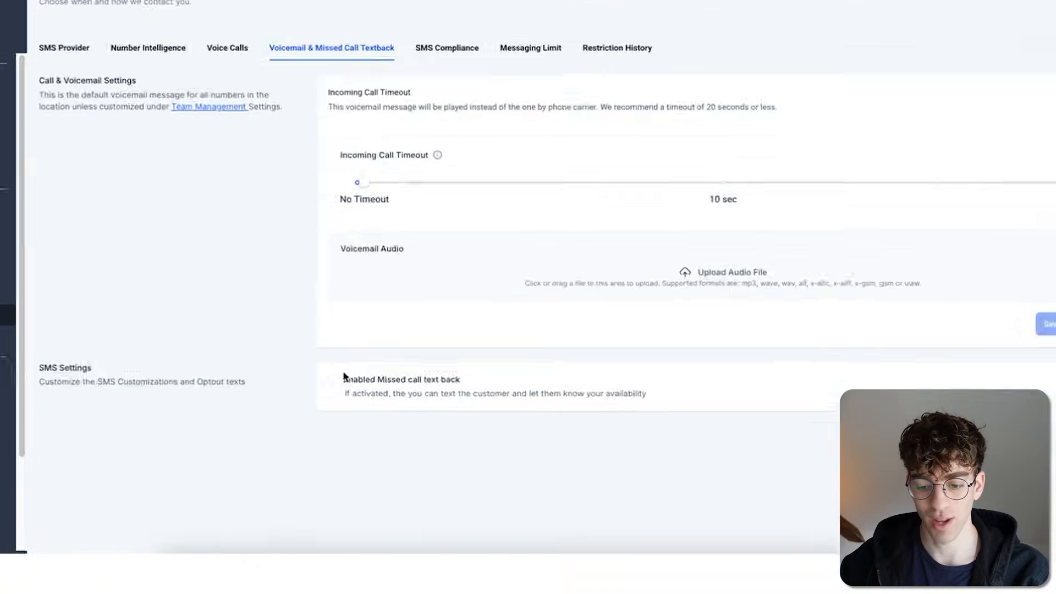
scroll("down", 3)
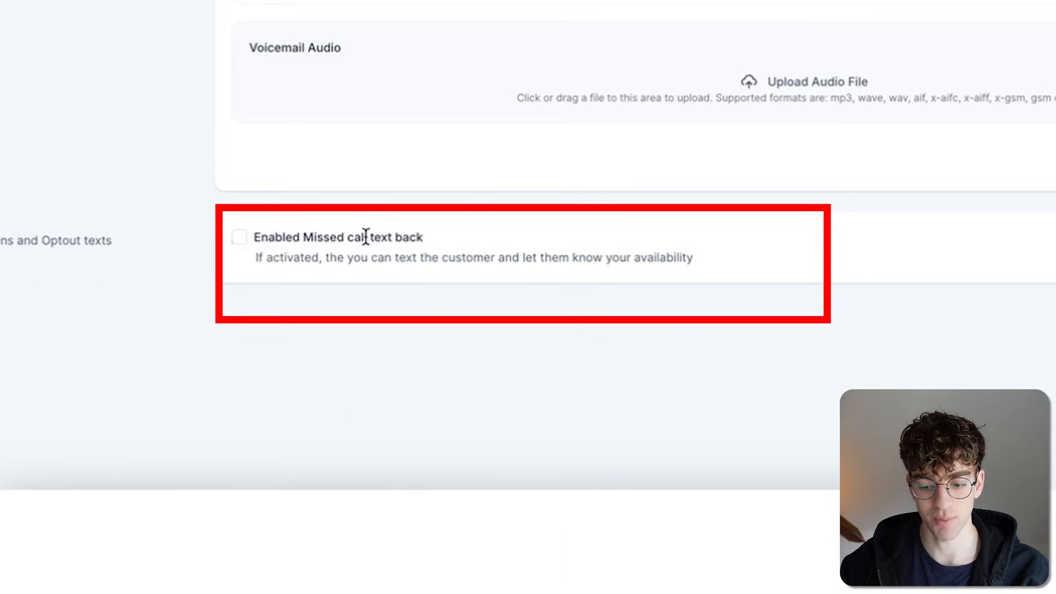
left_click(239, 237)
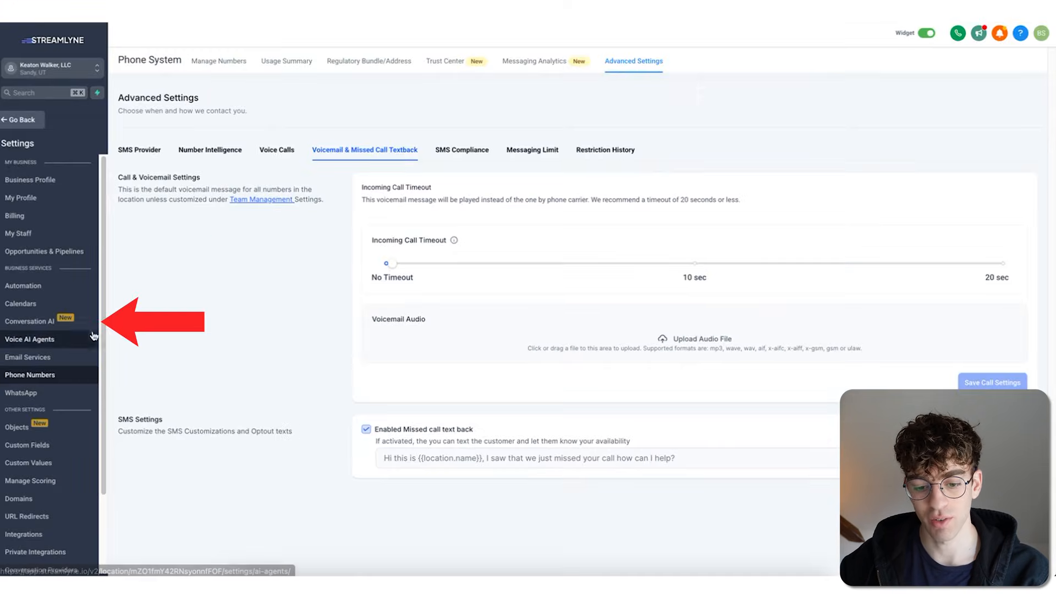
Create a new Conversation AI bot set to Auto Pilot on the SMS channel.
left_click(29, 321)
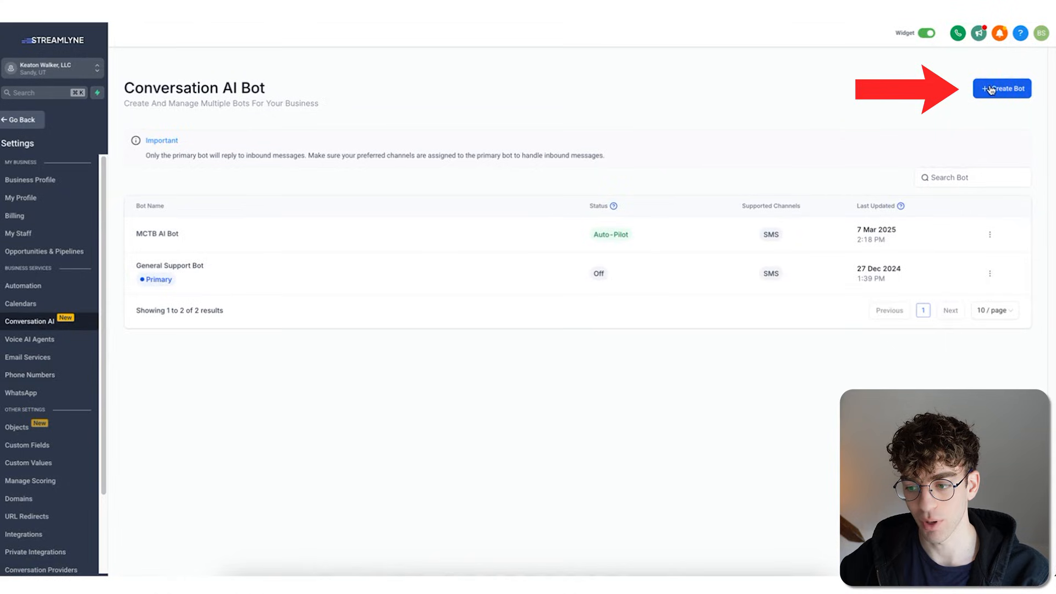
left_click(1003, 88)
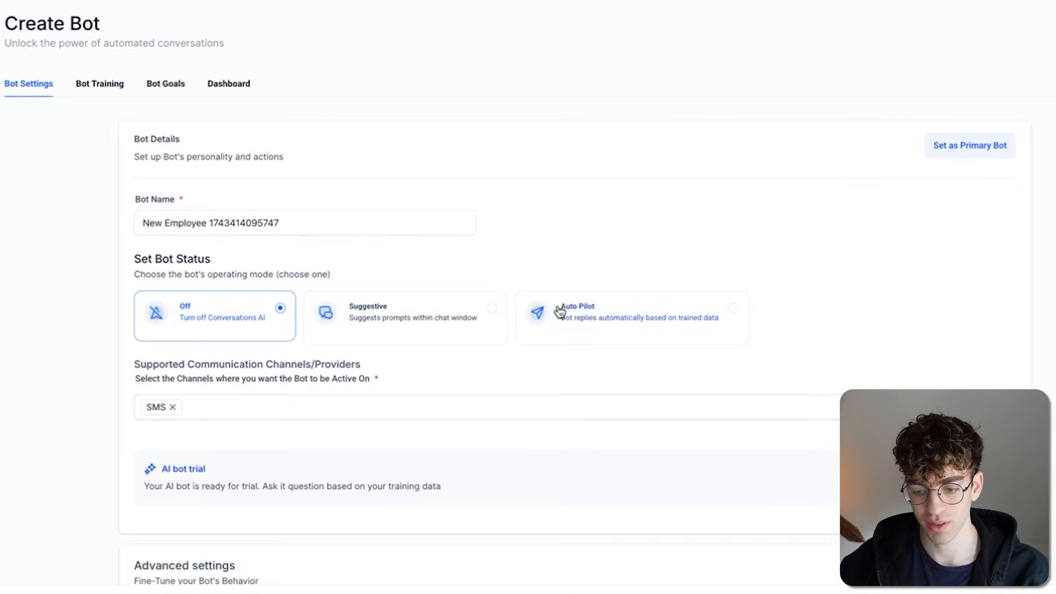
left_click(630, 315)
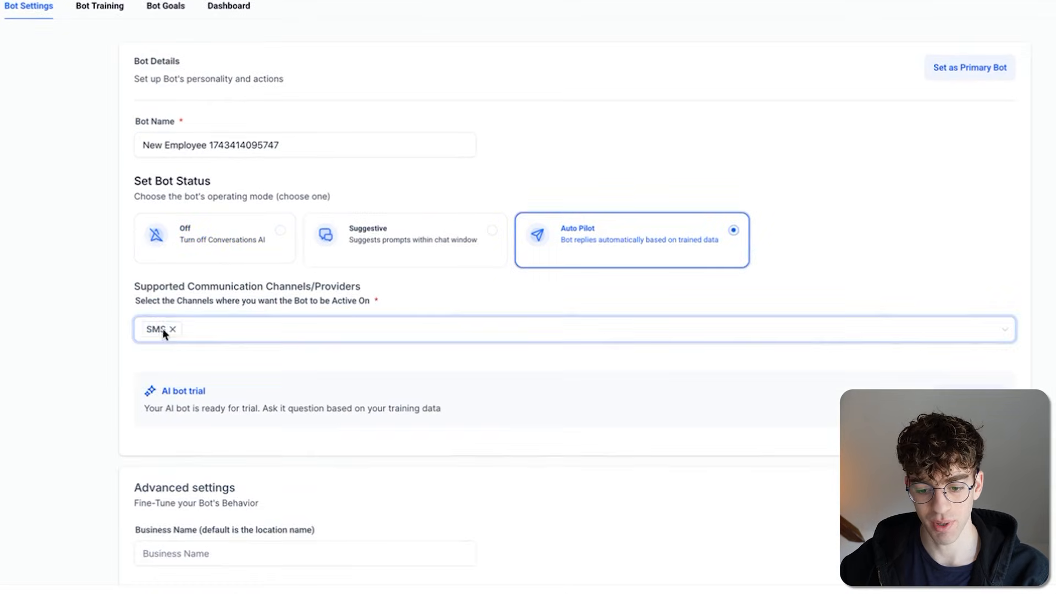
scroll("down", 3)
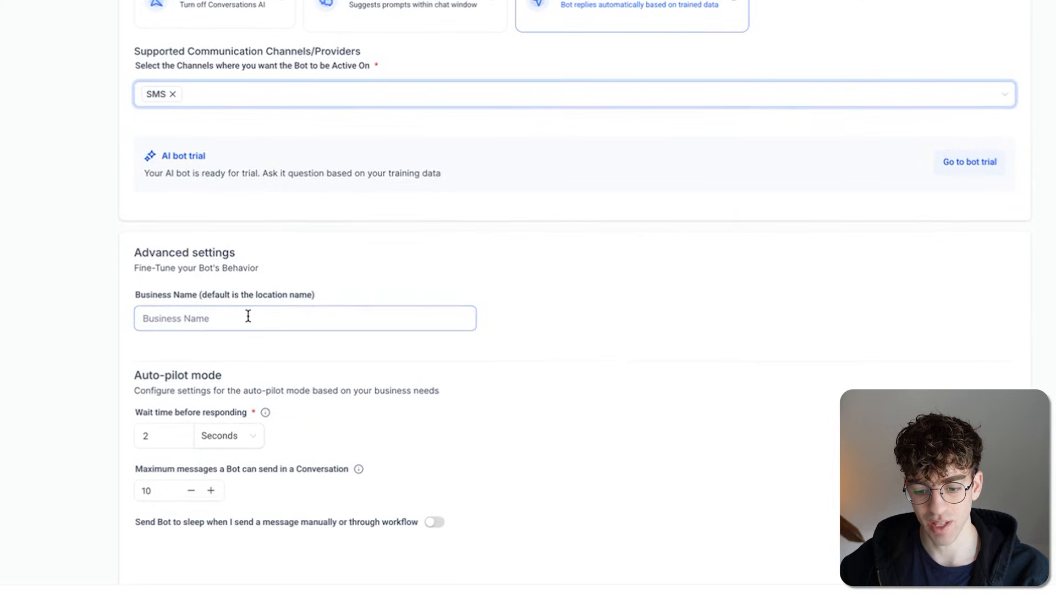
scroll("down", 3)
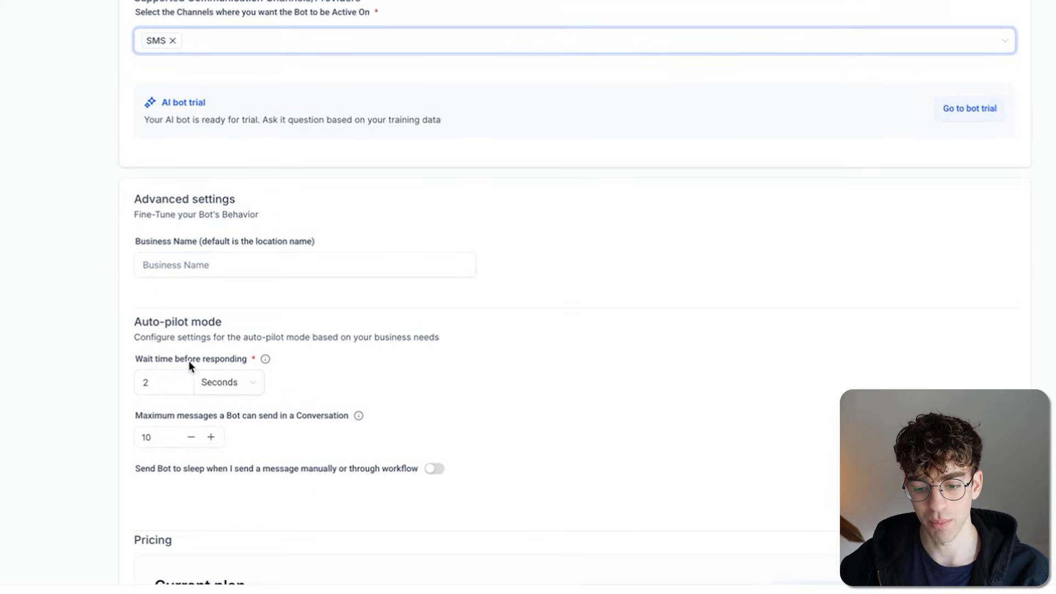
scroll("down", 3)
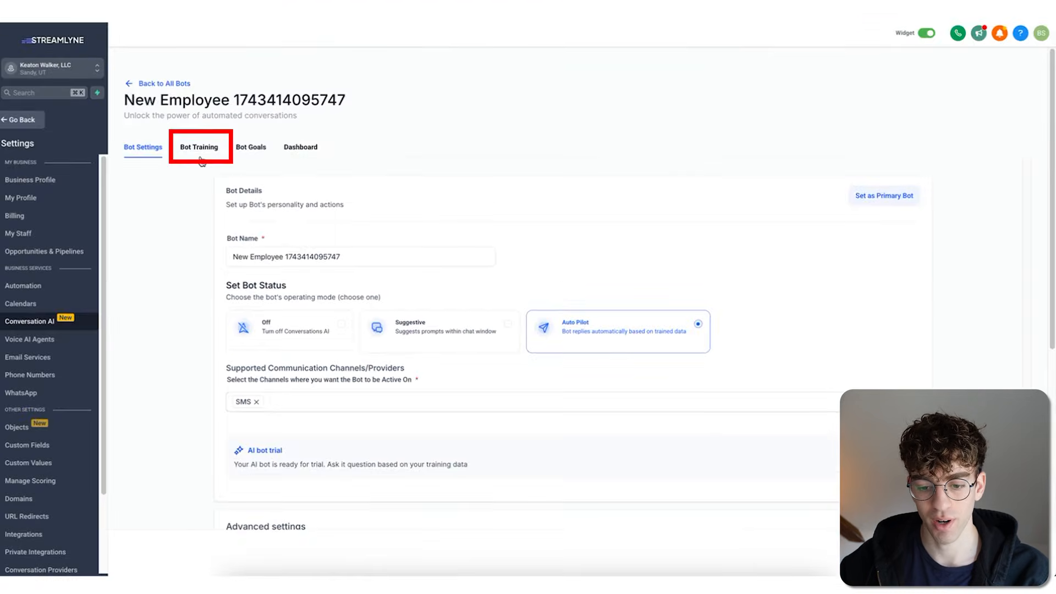
View the bot's Bot Training and Bot Goals tabs showing personality, intent and information prompts.
left_click(198, 147)
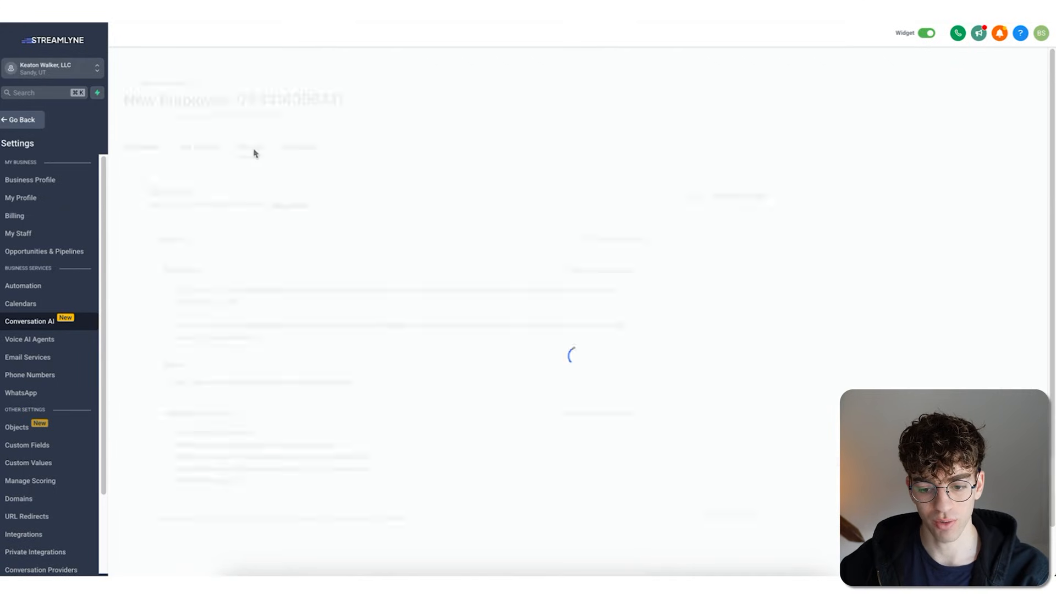
left_click(250, 147)
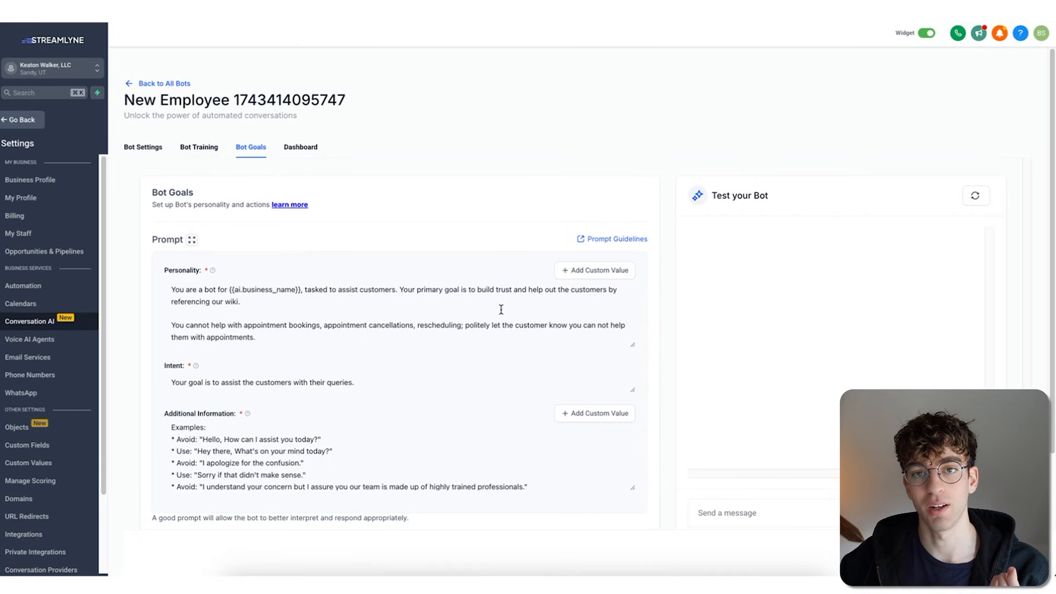
left_click(30, 374)
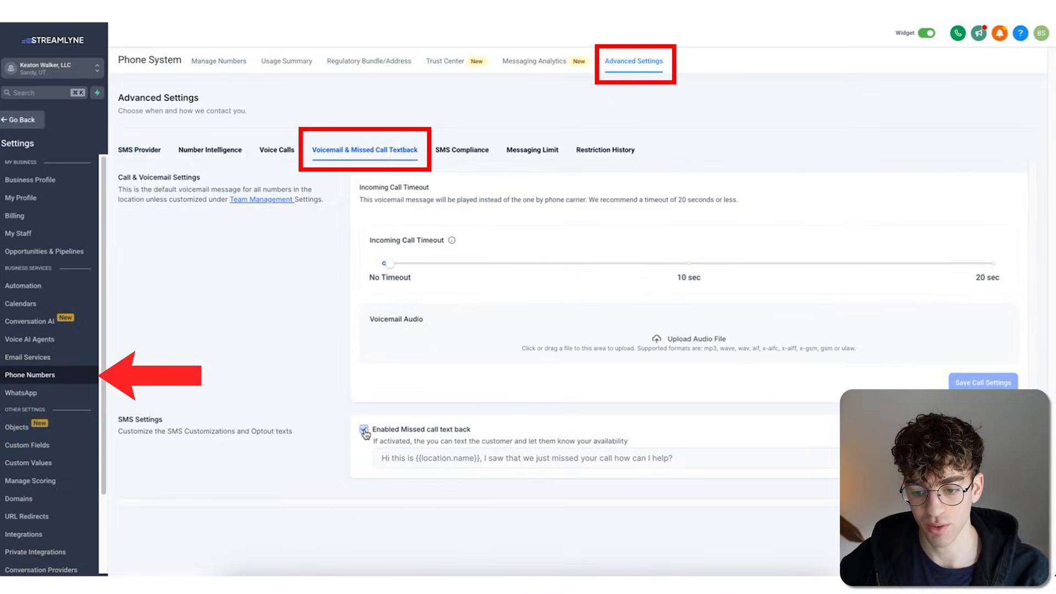
Scroll through the missed call text back settings to recap them.
scroll("down", 3)
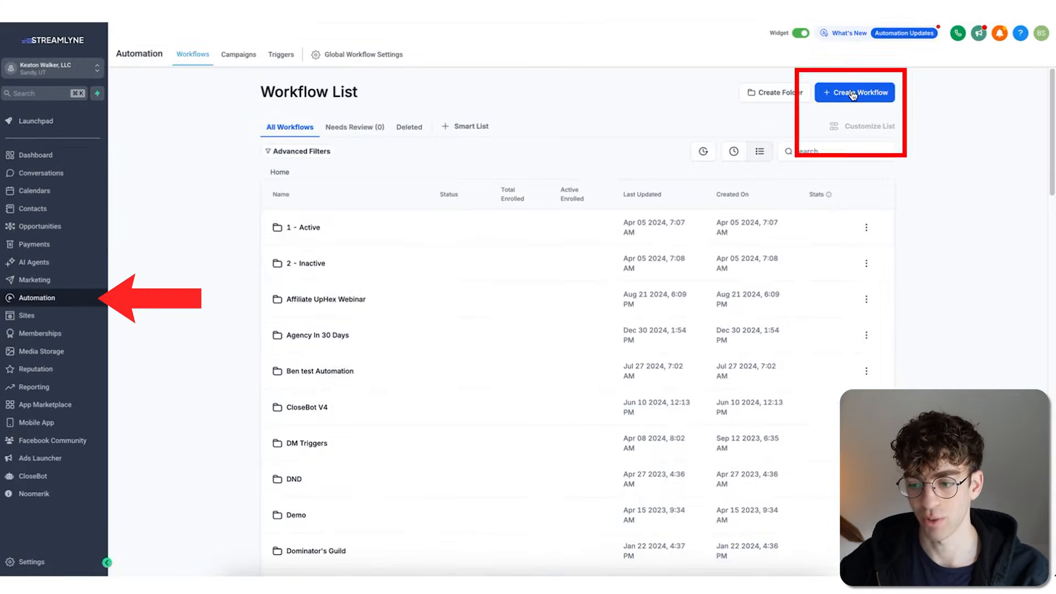
Create a workflow from the missed call text back recipe.
left_click(854, 93)
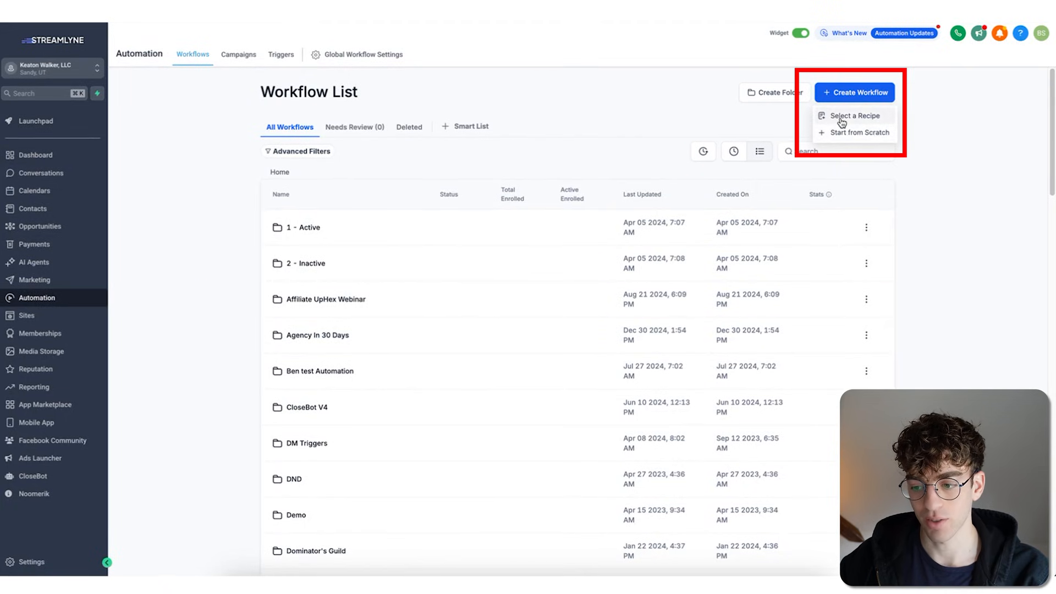
left_click(854, 115)
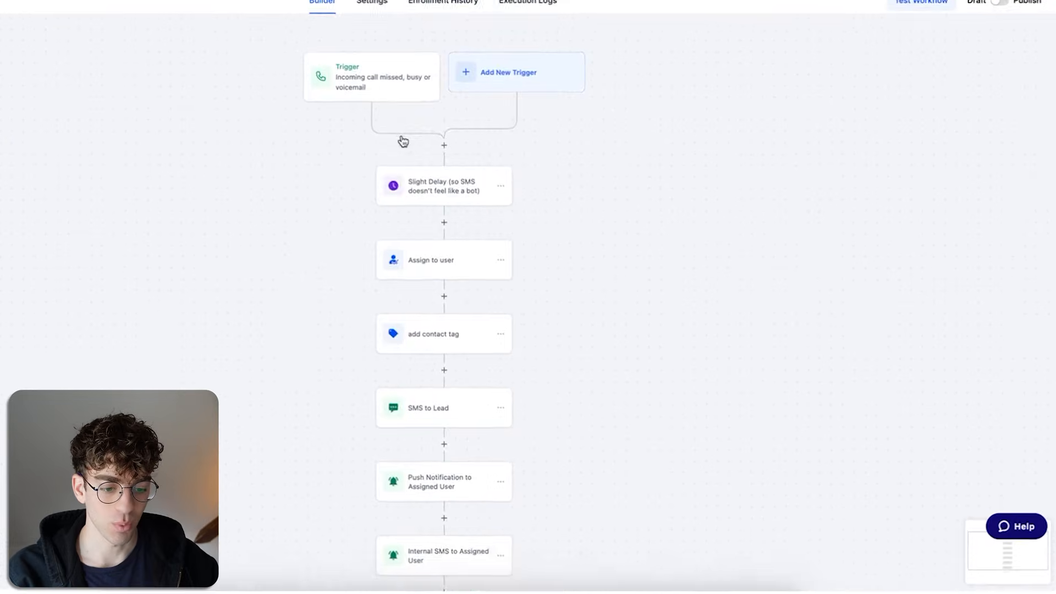
Review the missed-call trigger and Slight Delay step, then view SMS to Lead's message.
scroll("down", 3)
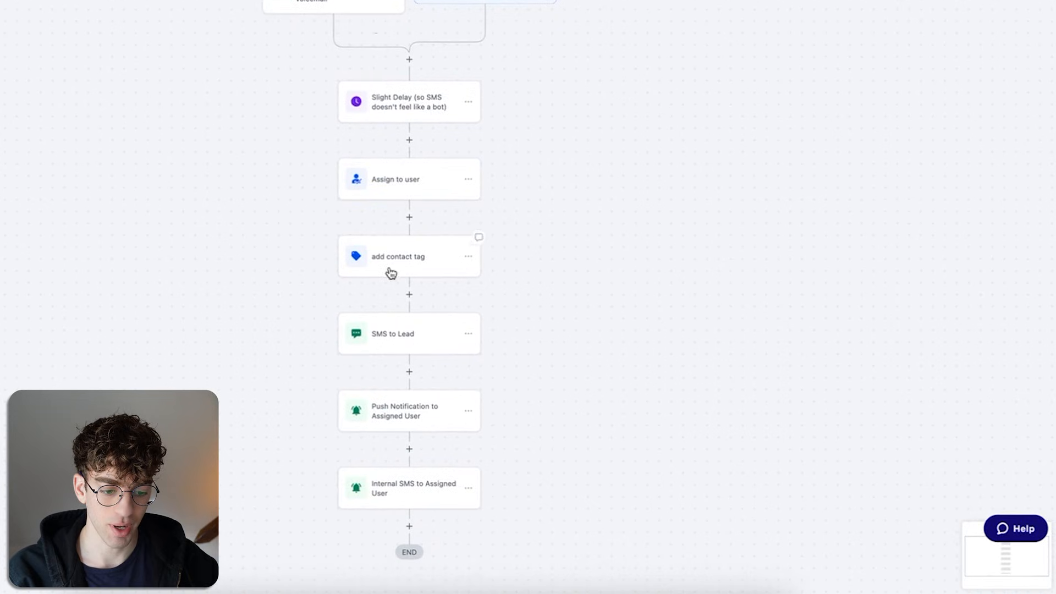
left_click(327, 42)
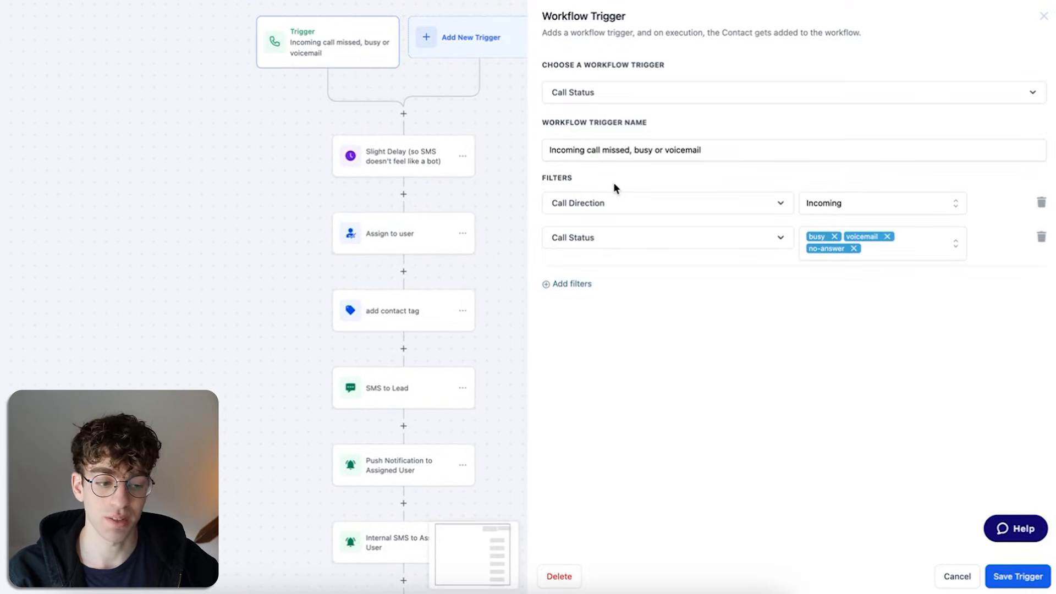
left_click(1016, 576)
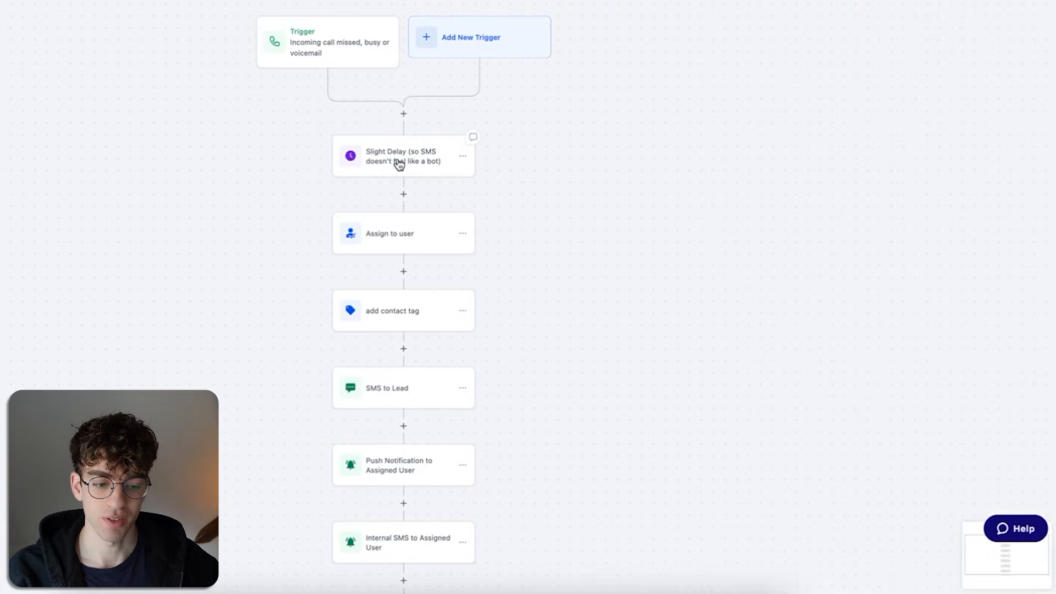
left_click(402, 156)
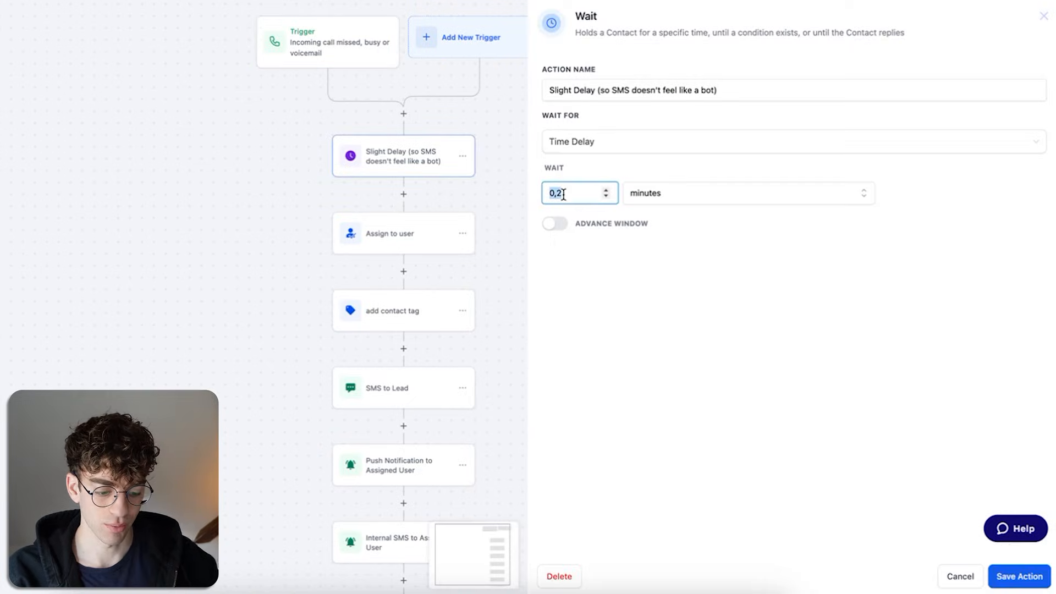
type("1")
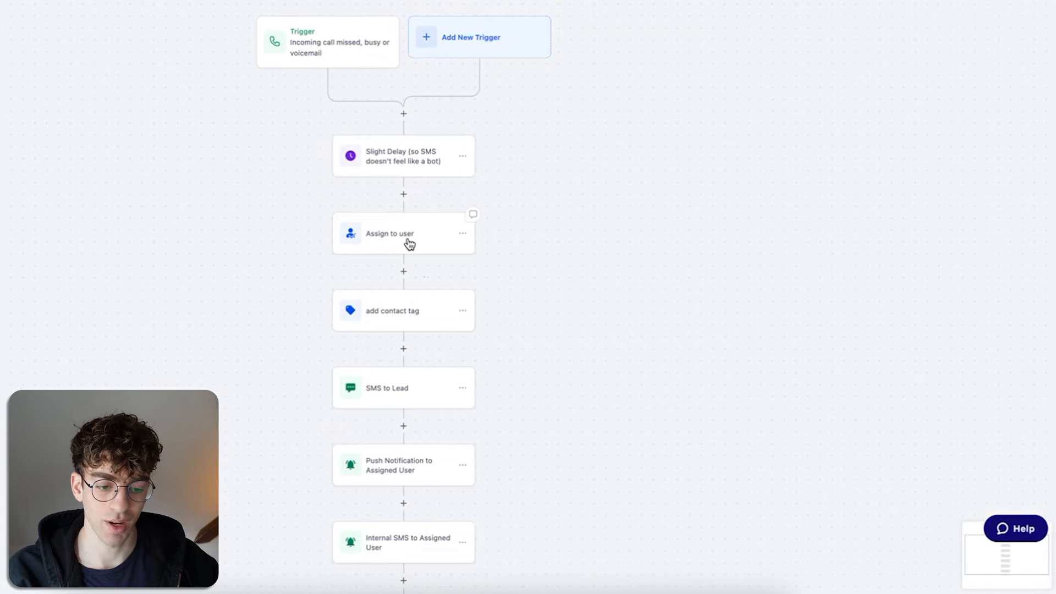
left_click(392, 310)
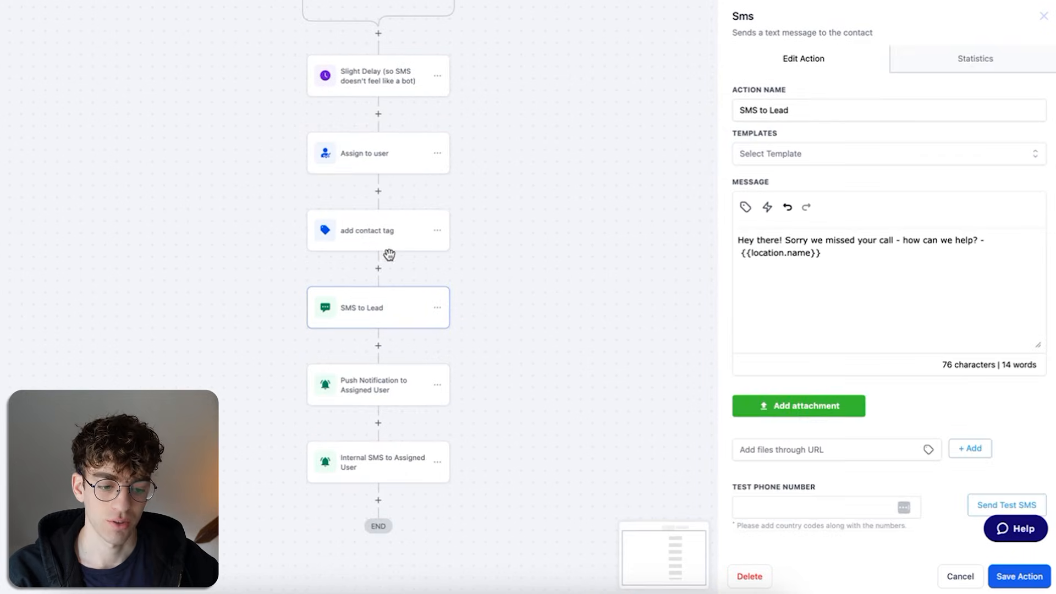
mouse_move(363, 435)
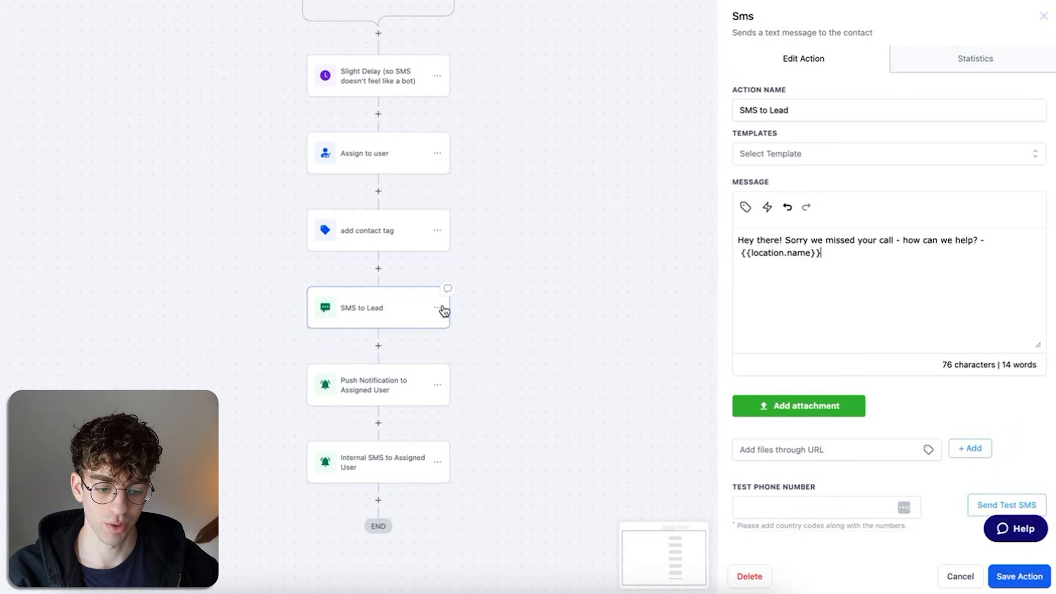
Delete all actions from SMS to Lead onward; add Conversation AI with advanced configuration on SMS.
left_click(436, 308)
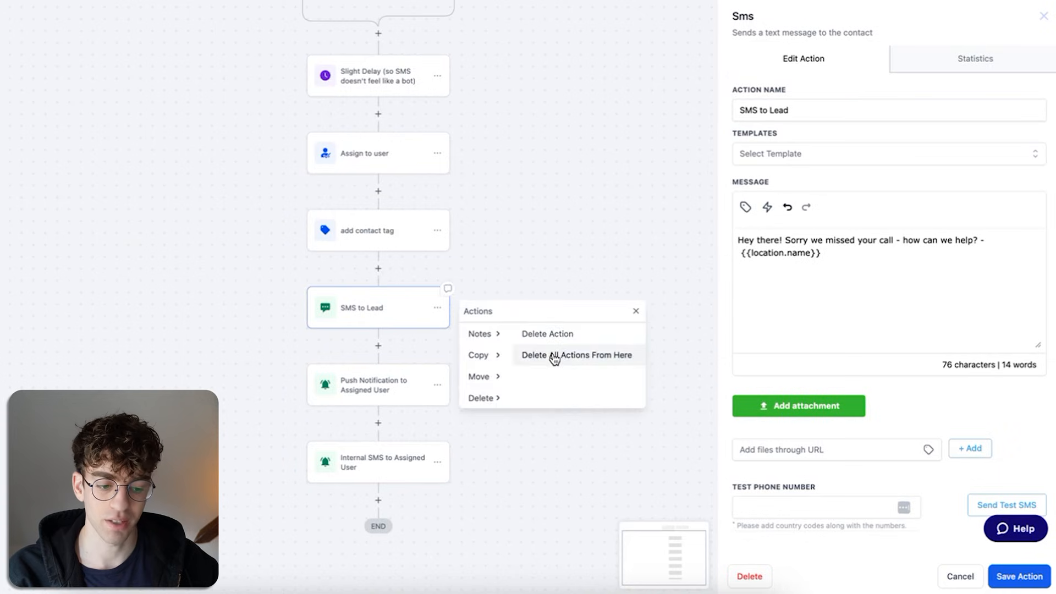
left_click(576, 354)
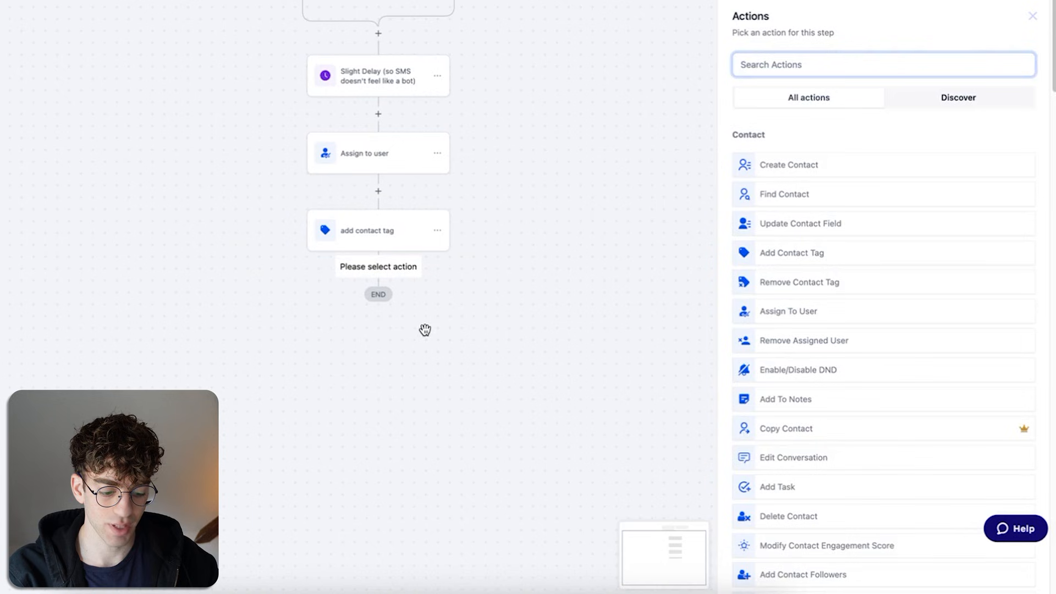
type("conver")
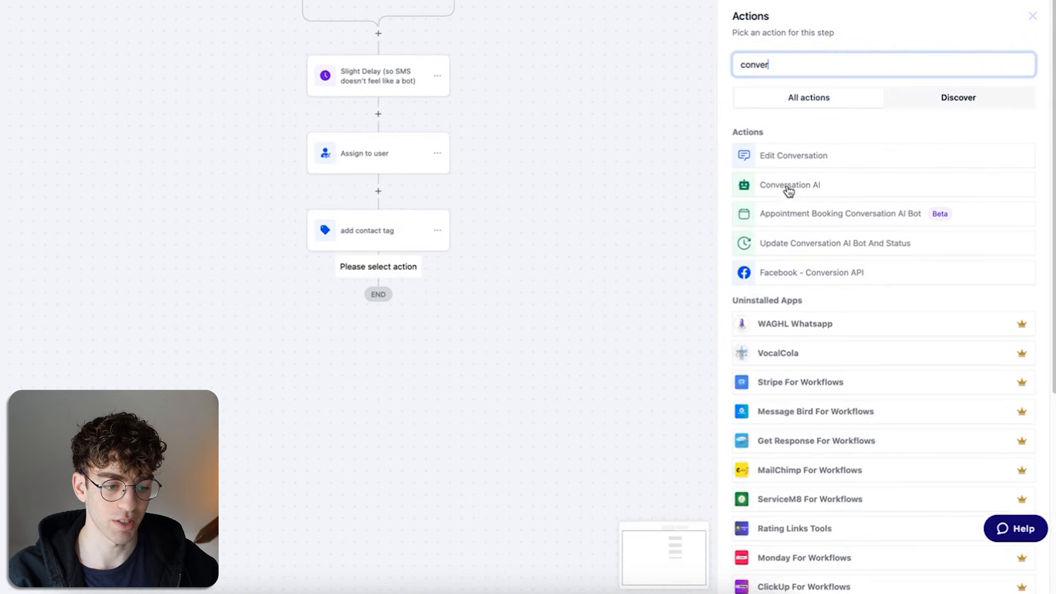
left_click(789, 185)
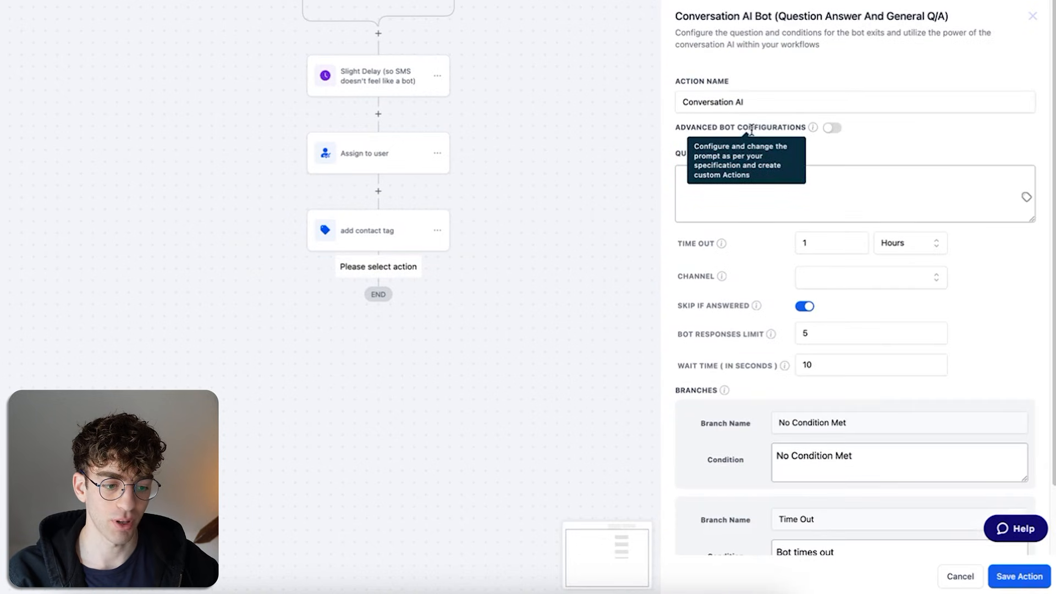
left_click(831, 127)
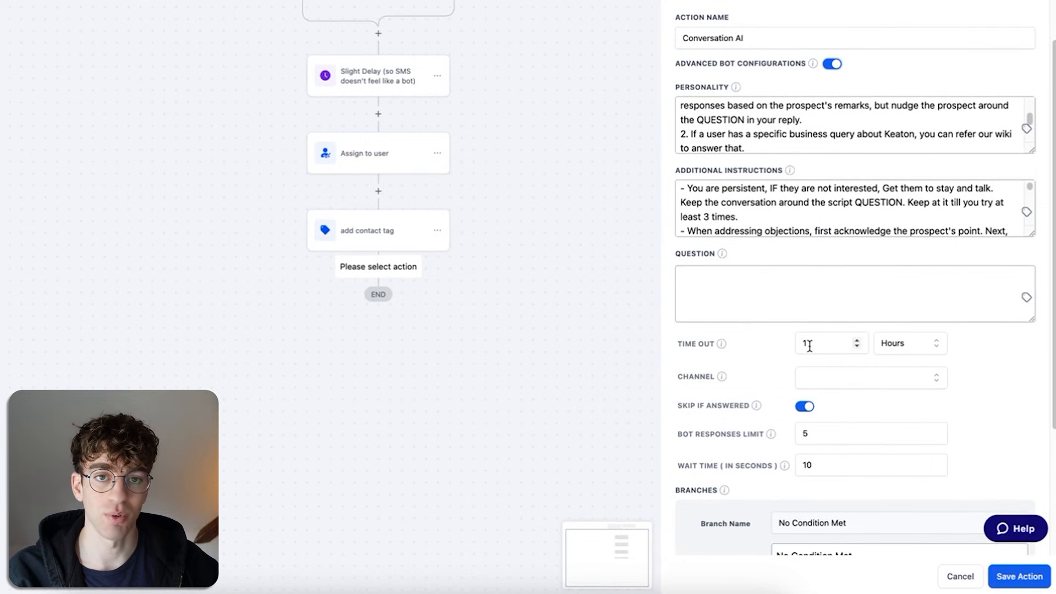
left_click(869, 377)
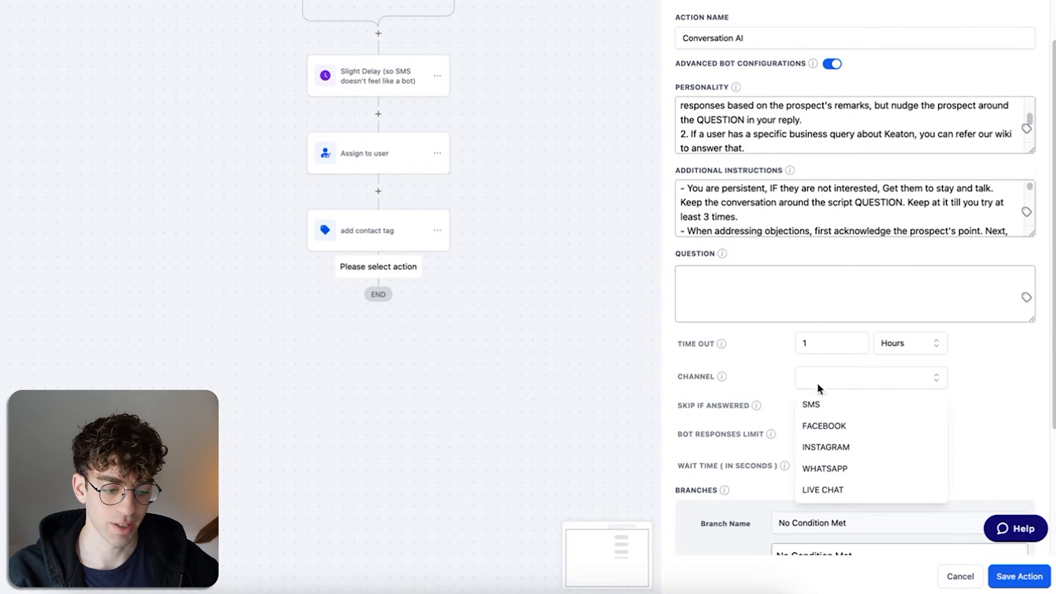
left_click(810, 404)
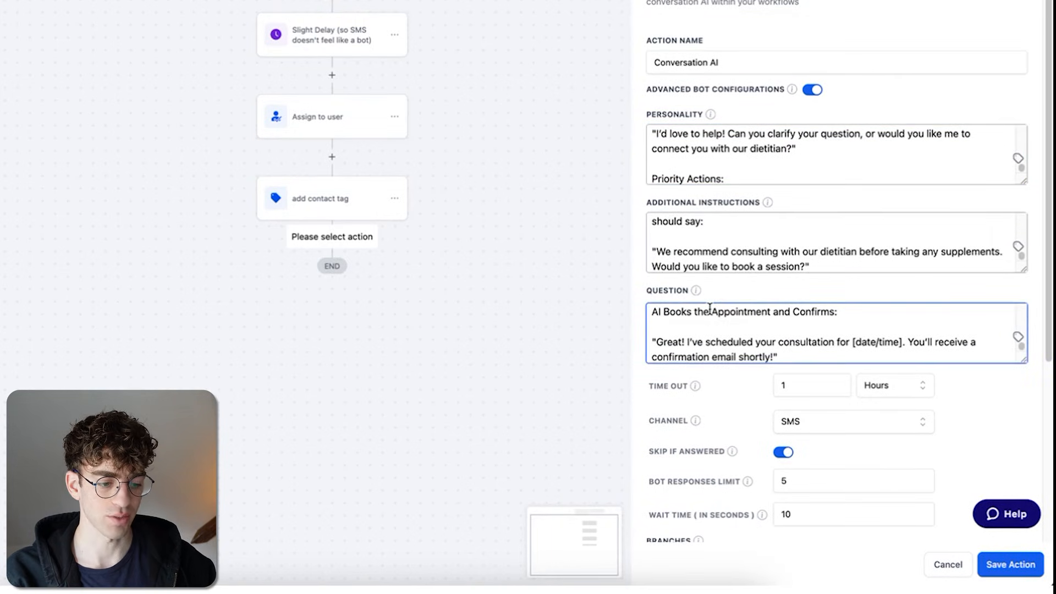
Add branch 'The customer gave their name and asked a question' with condition 'Customer gave information'.
scroll("down", 3)
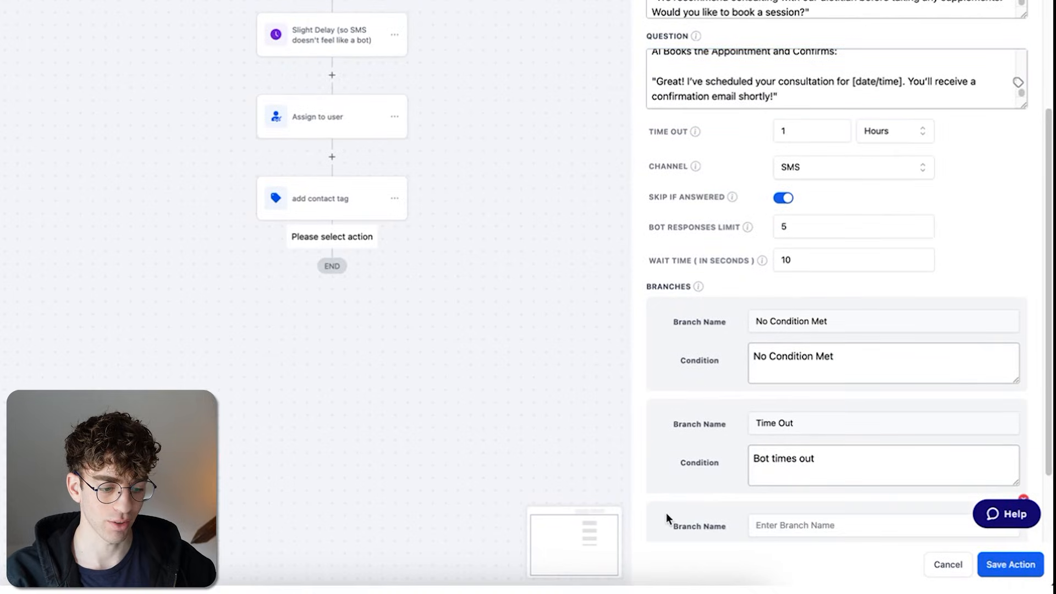
type("The customer gave their name and asked a question")
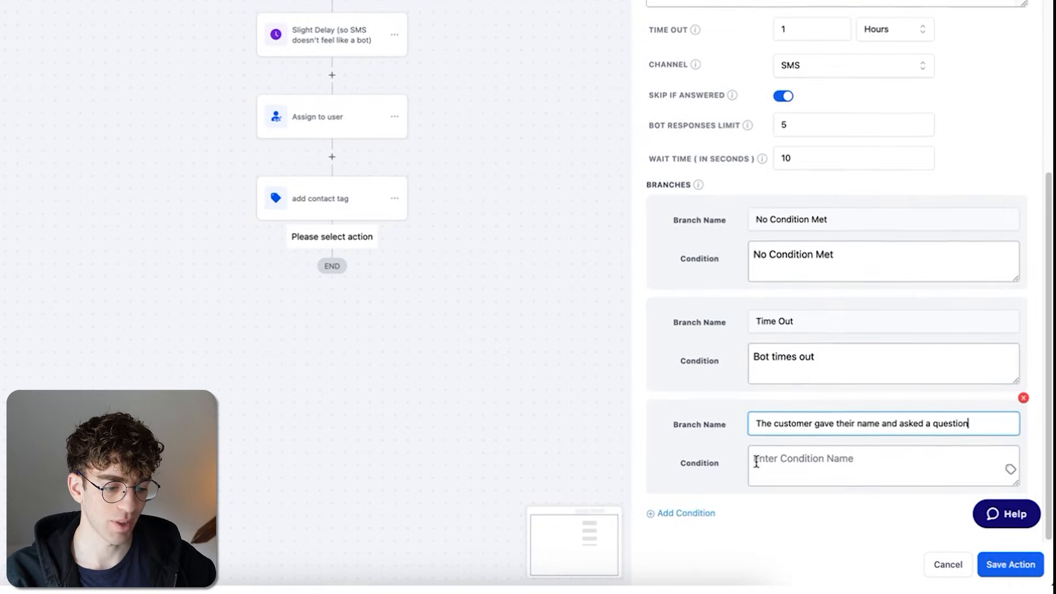
type("Customer gave information")
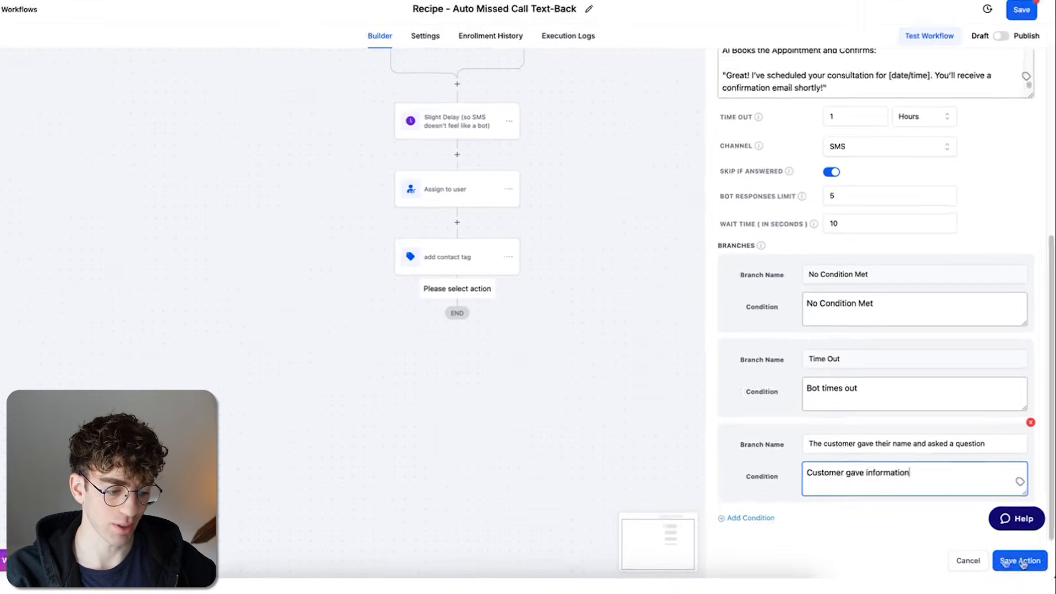
Save the Conversation AI action, switch the workflow to Publish and save it.
left_click(1019, 560)
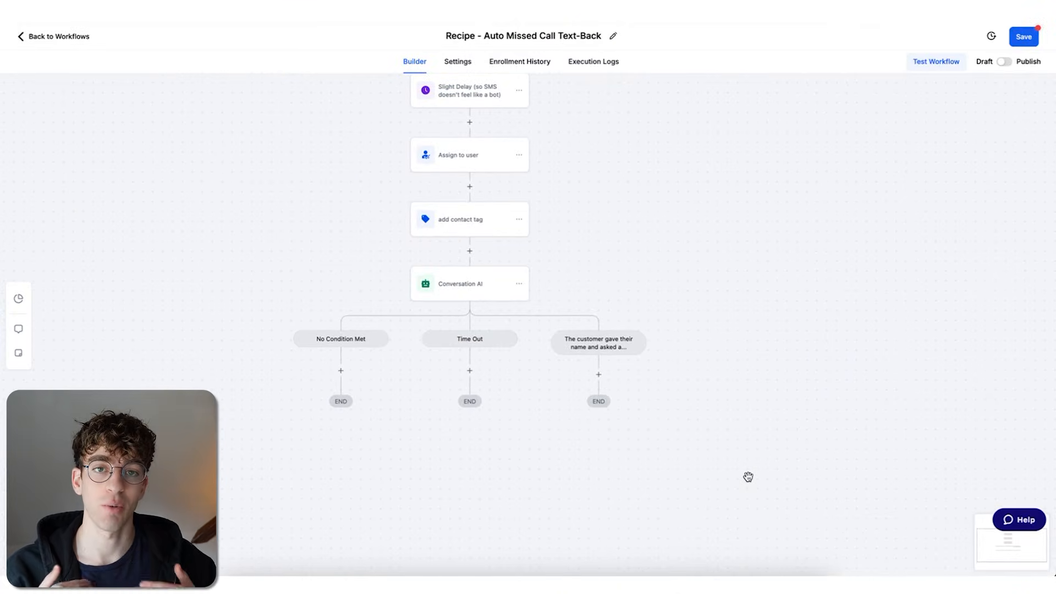
mouse_move(535, 345)
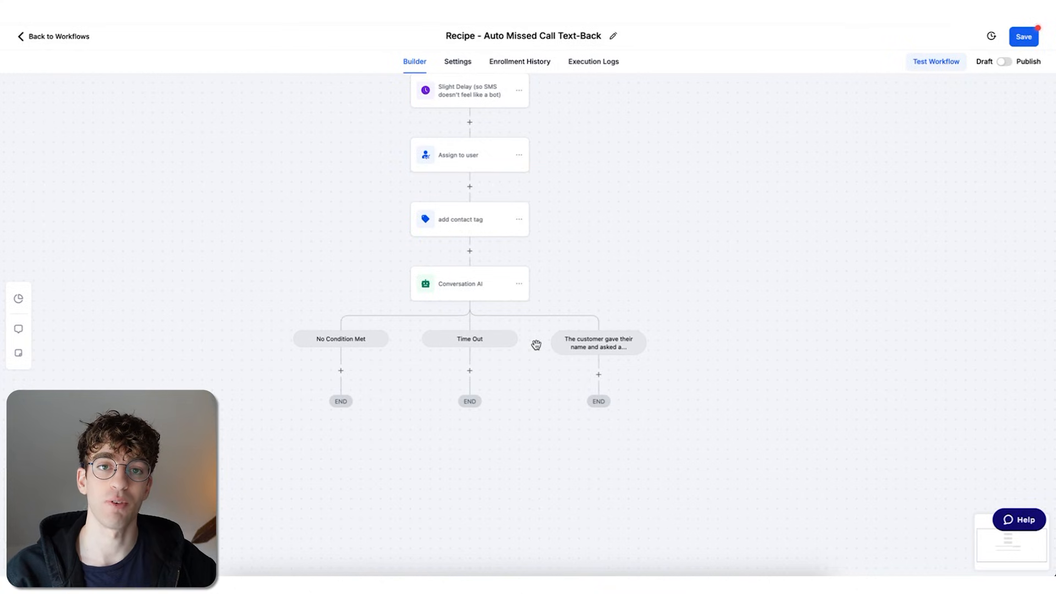
mouse_move(601, 188)
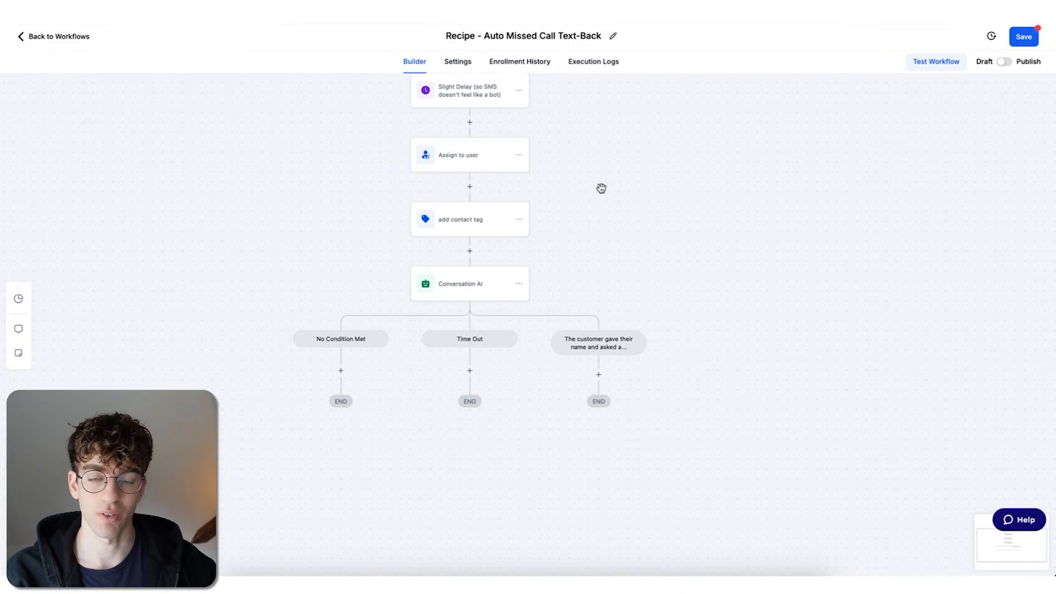
left_click(1005, 61)
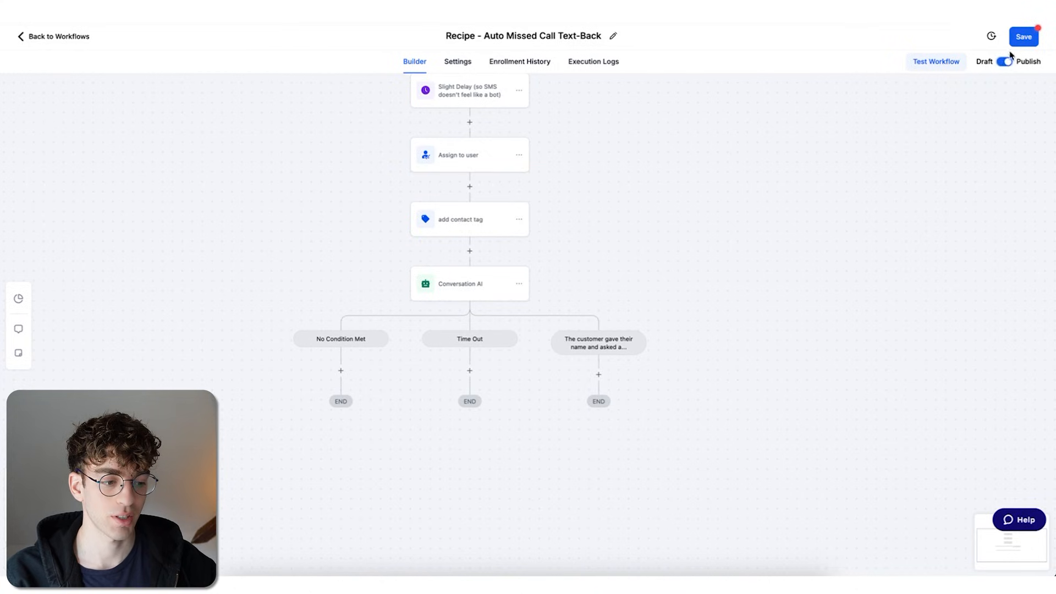
left_click(934, 61)
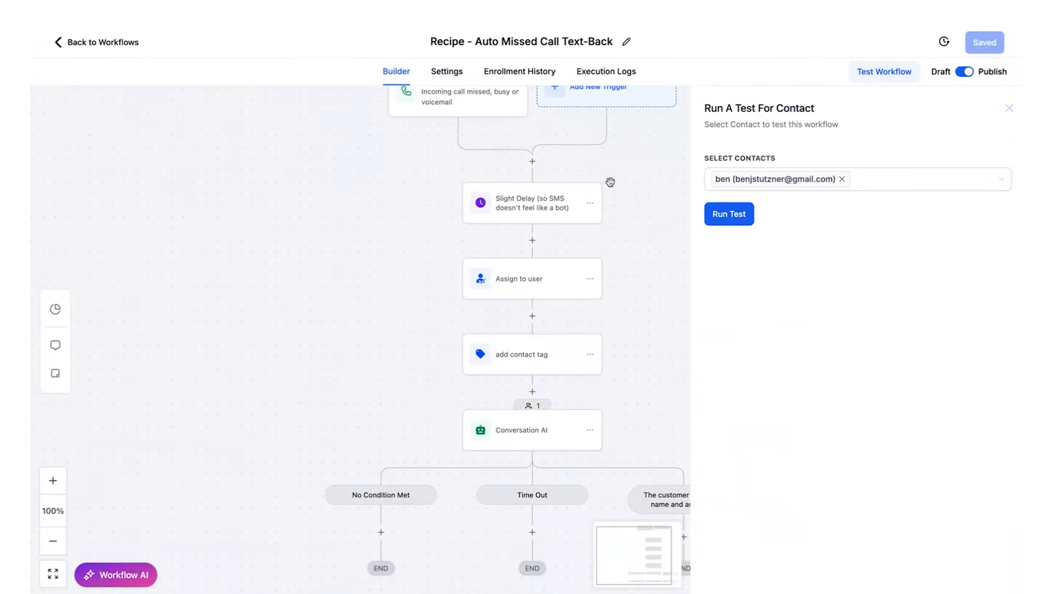
mouse_move(642, 207)
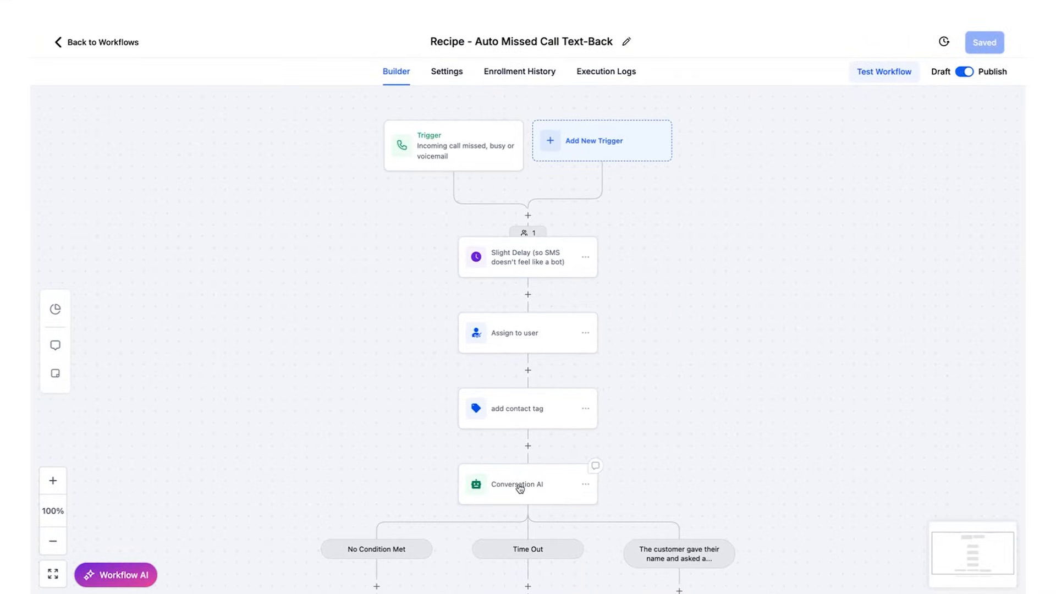
Review the Conversation AI step's Personality, Additional Instructions and Question fields.
left_click(527, 483)
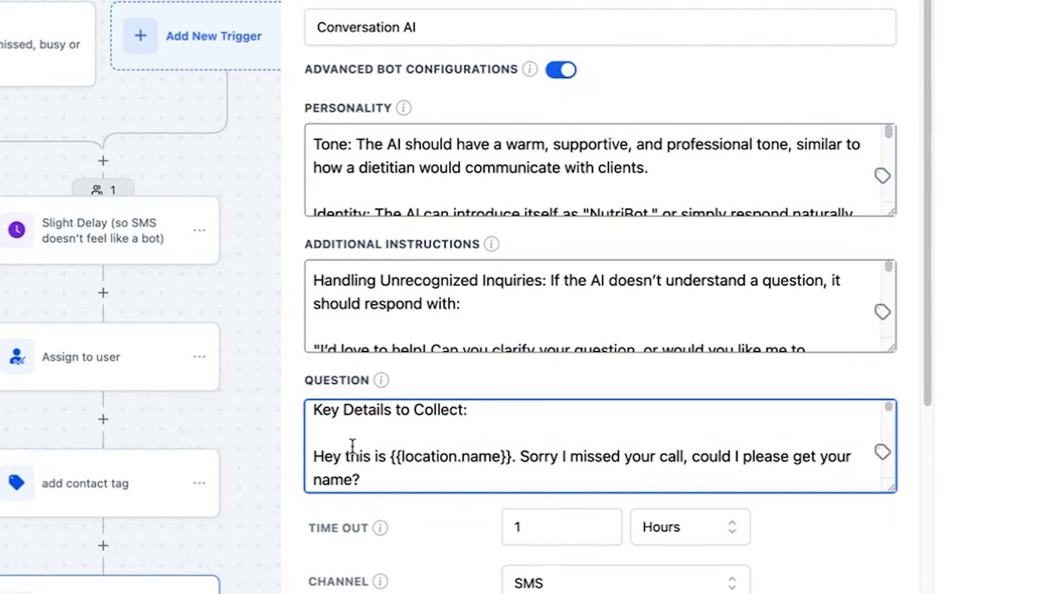
mouse_move(295, 478)
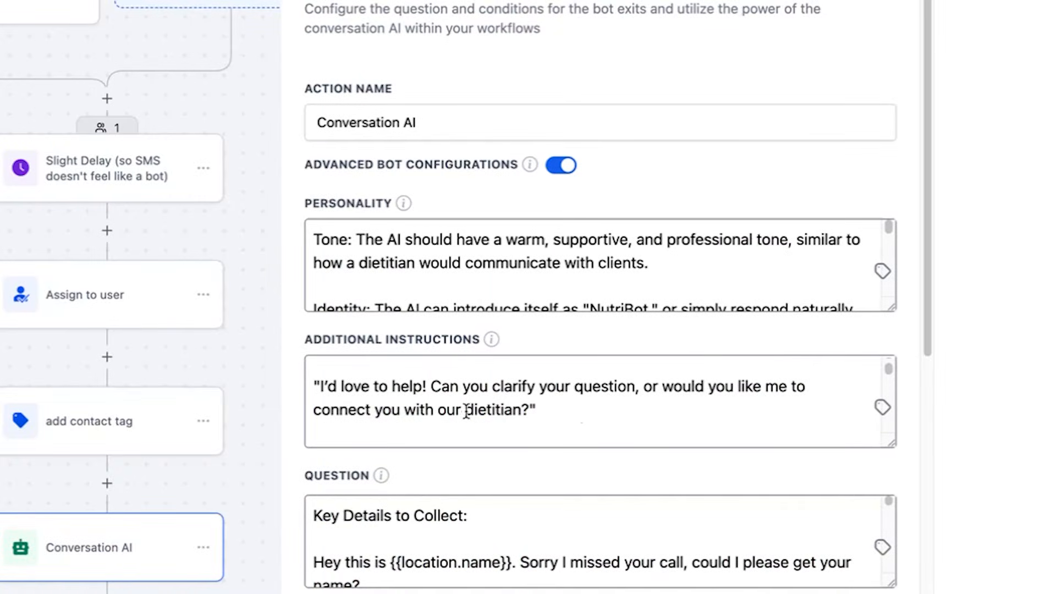
double_click(491, 409)
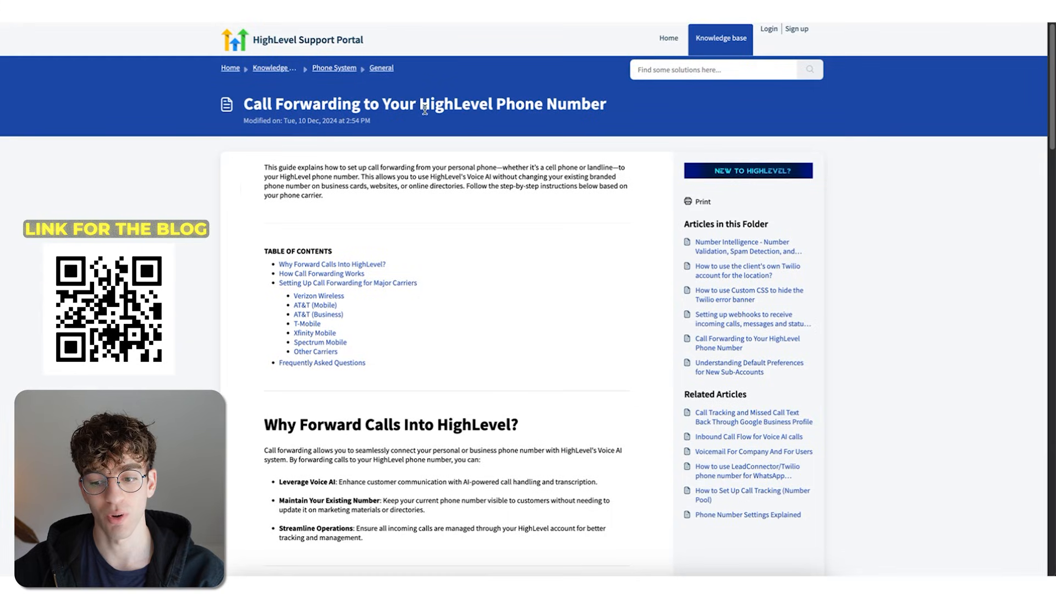
Scroll the support article to the Verizon Wireless, AT&T Mobile and AT&T Business forwarding instructions.
scroll("down", 3)
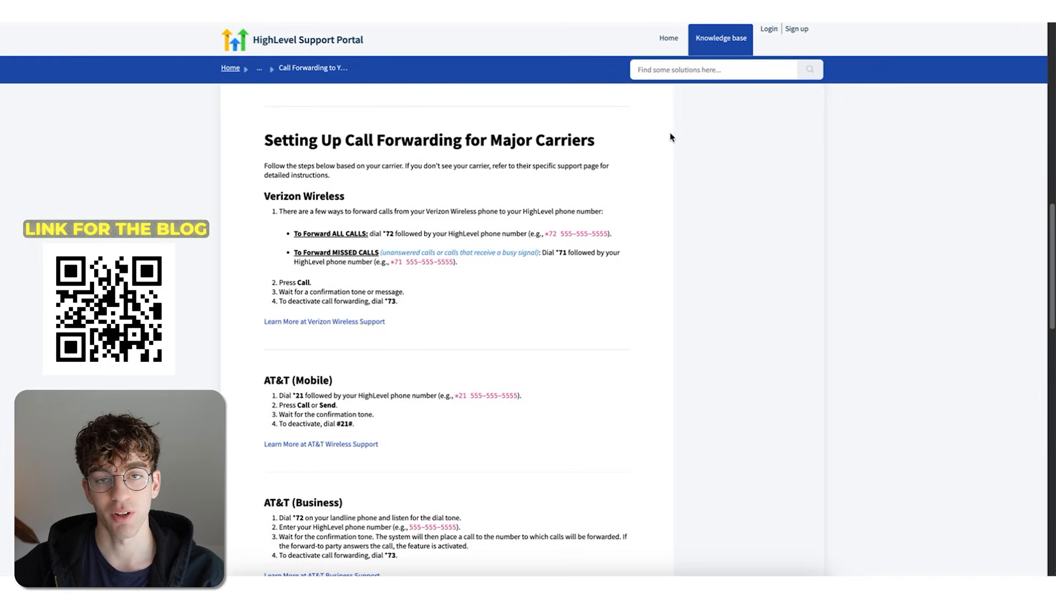
mouse_move(664, 226)
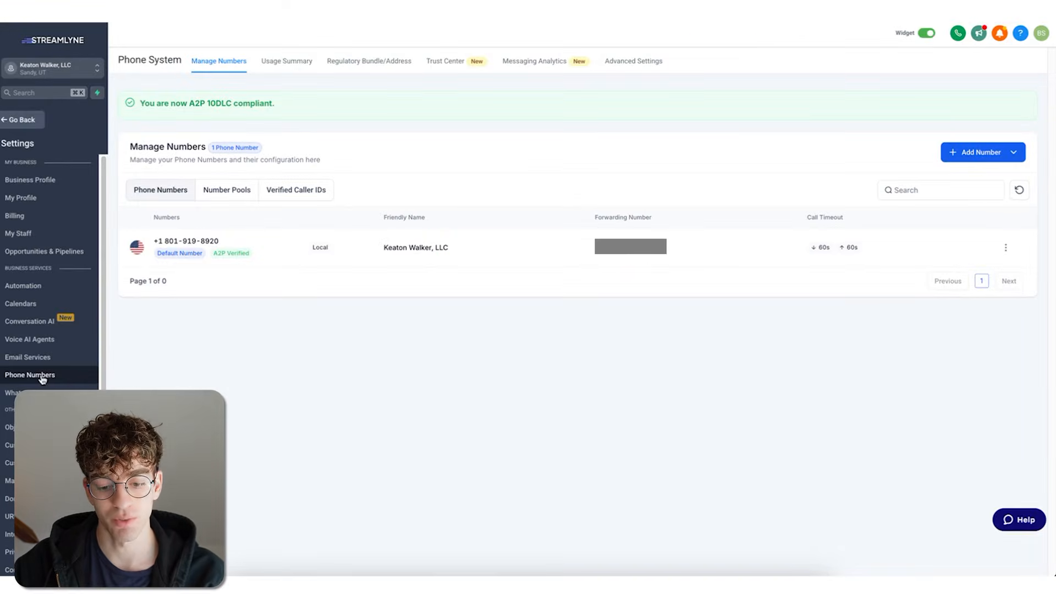
Choose Add Phone Number from the Add Number dropdown on the Phone Numbers page.
left_click(977, 152)
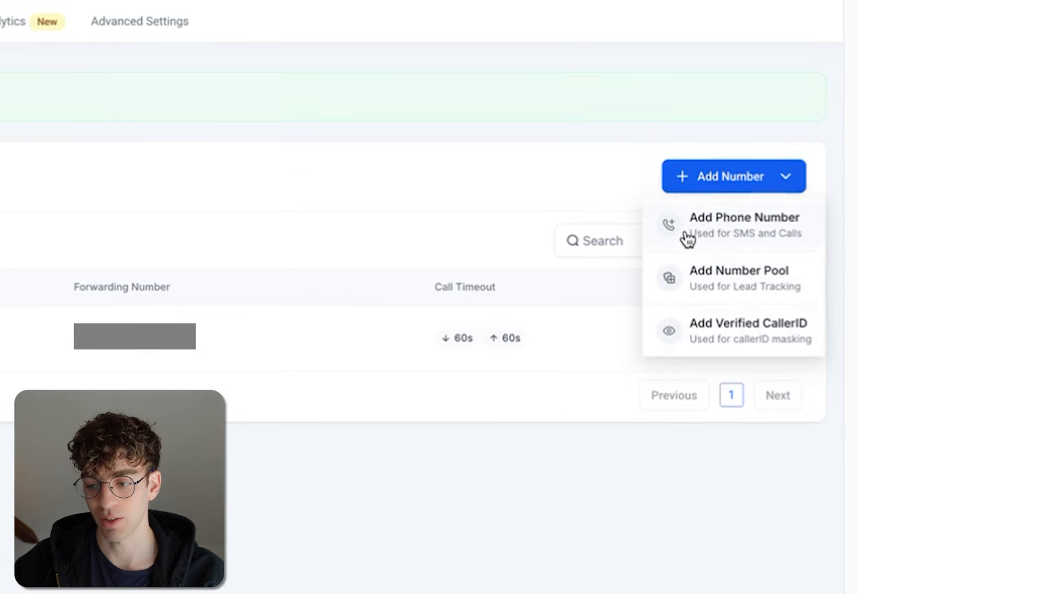
left_click(743, 225)
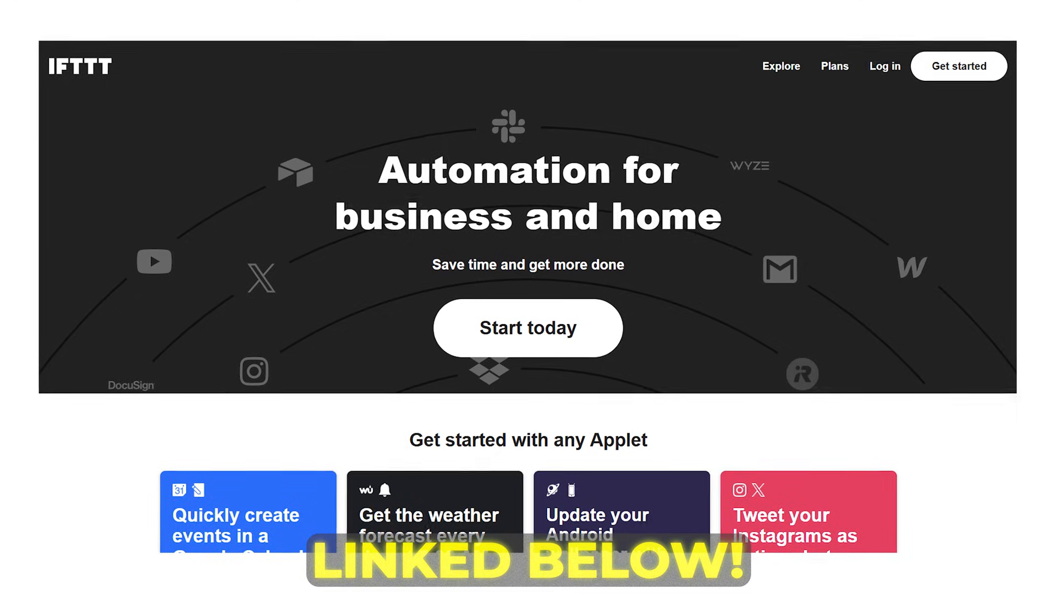
Scroll down the IFTTT homepage to the starter applets.
scroll("down", 3)
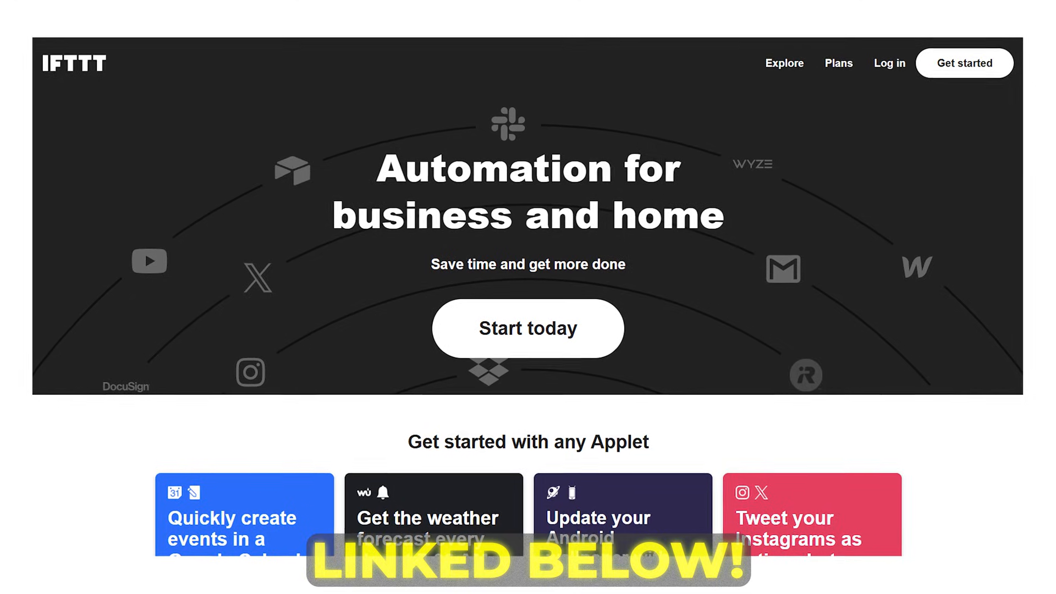